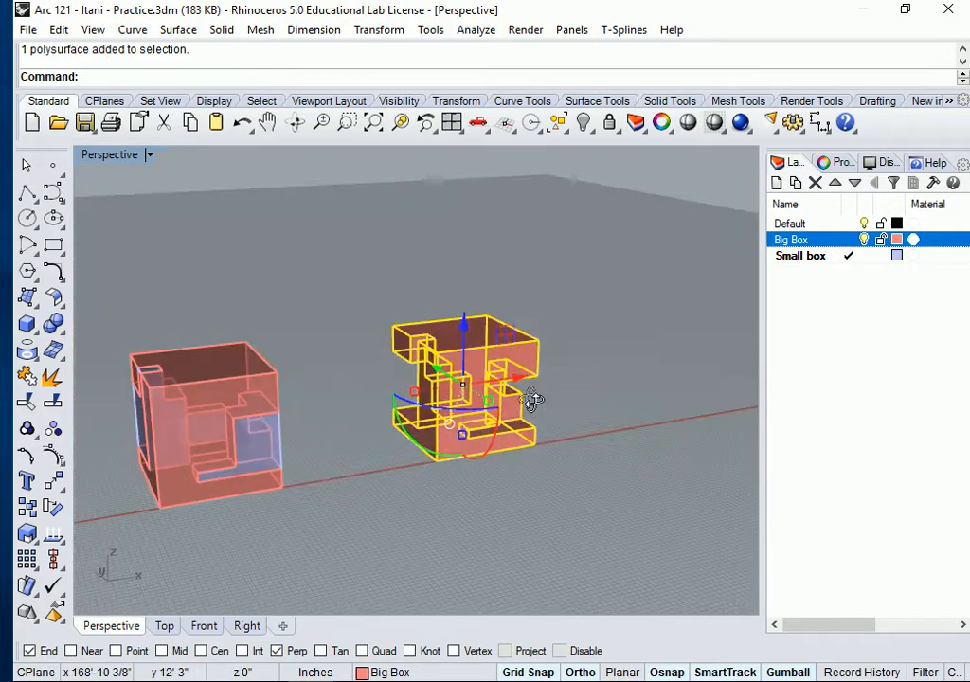
- Orbit the Perspective view to see both box models before adding Layer 01
drag(535, 401, 394, 477)
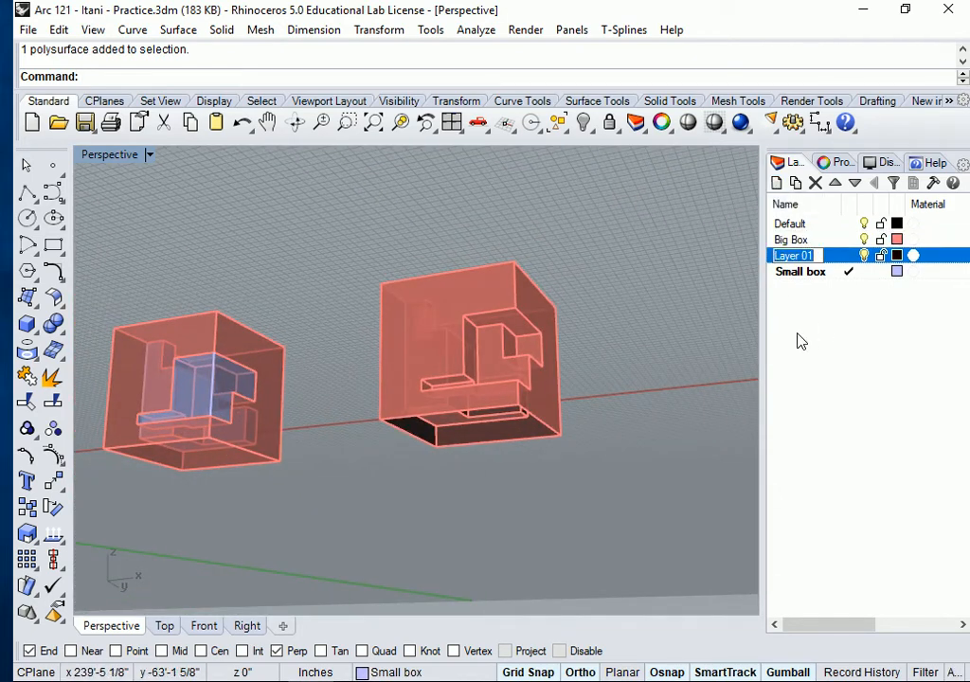
- Name the layer 'Floor', colour it Dark Gray and make it the current layer
text(Floor)
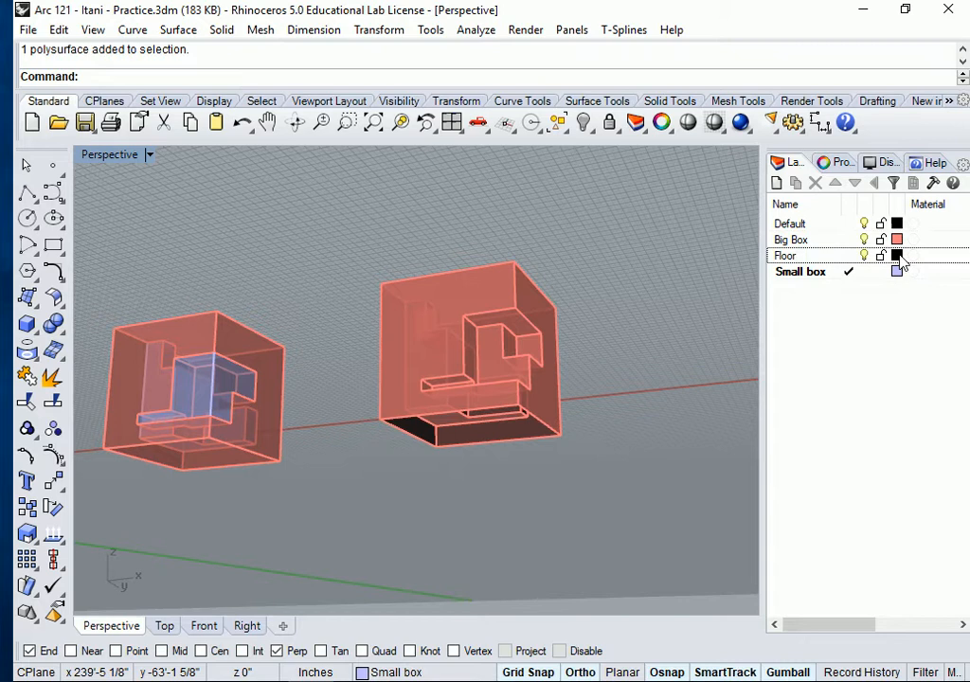
click(898, 254)
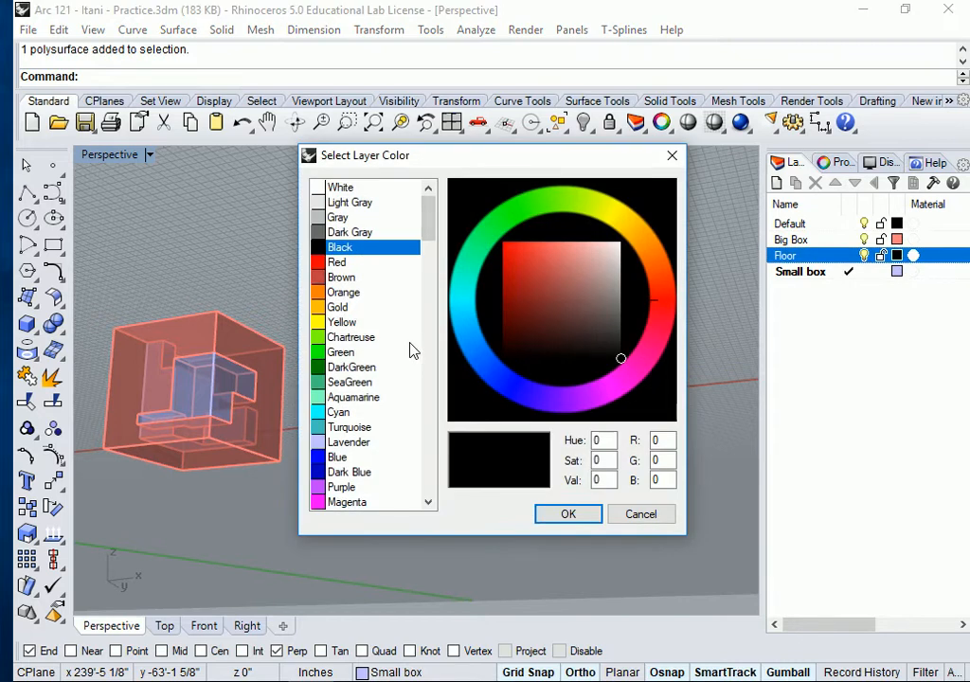
mouse_move(348, 246)
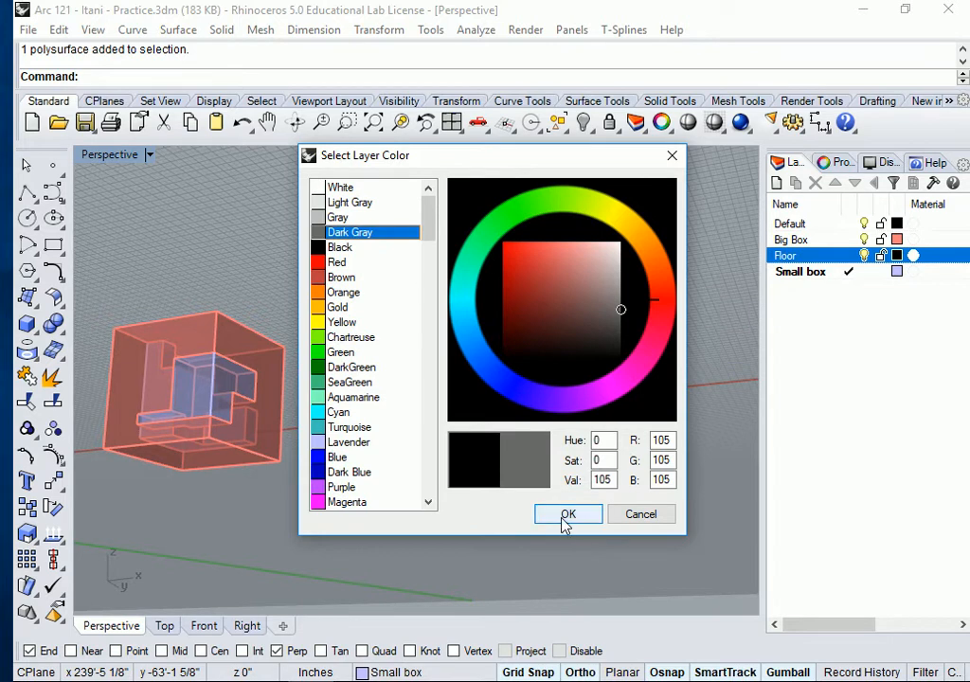
click(569, 513)
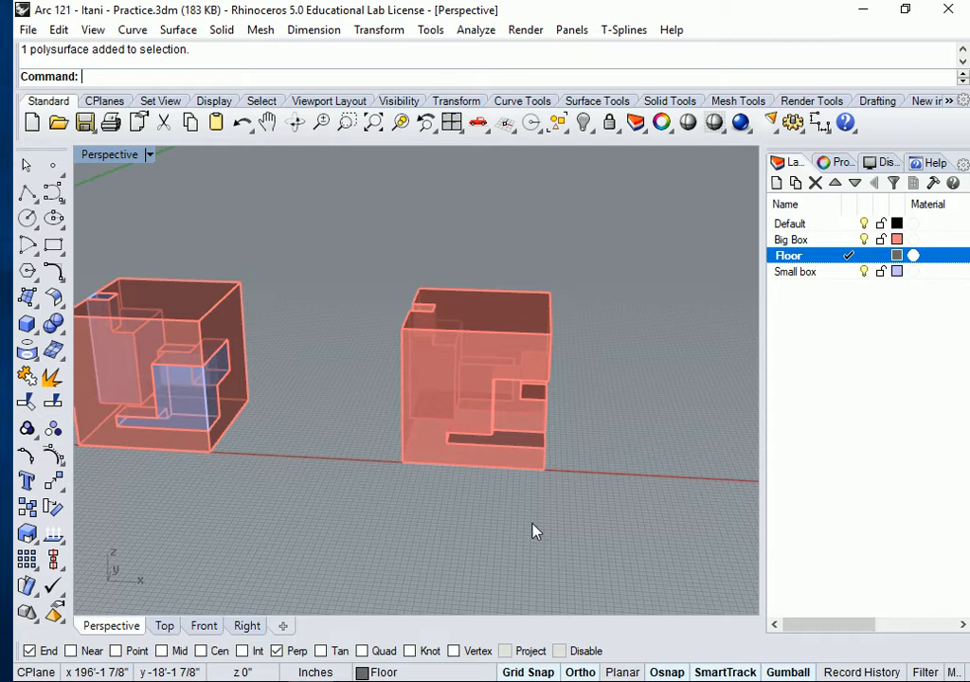
- Draw a thin dark-gray box on the ground plane as the floor slab
click(26, 295)
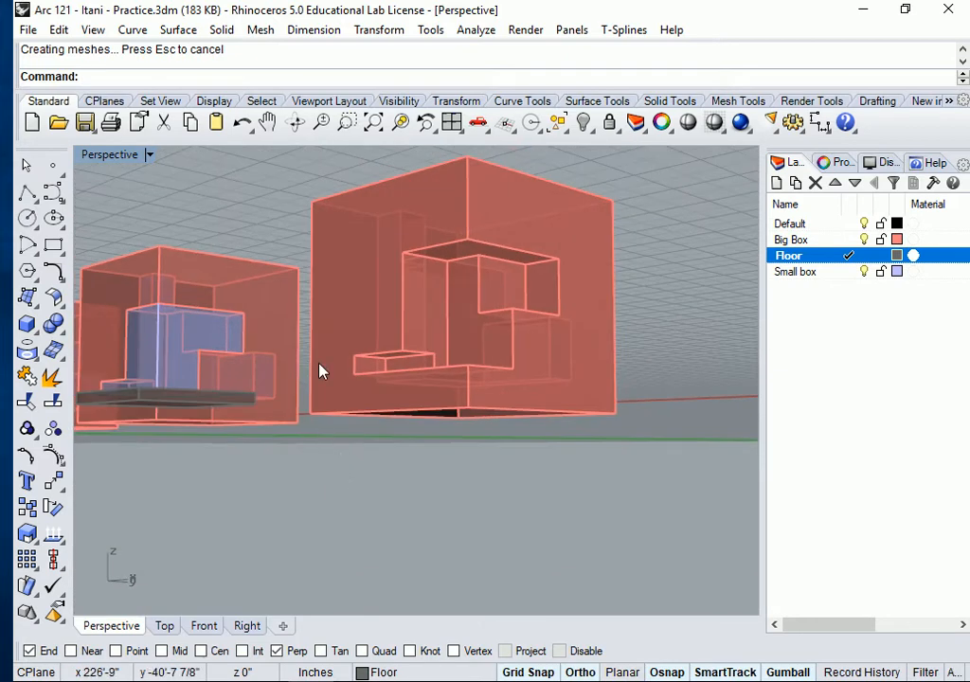
mouse_move(572, 416)
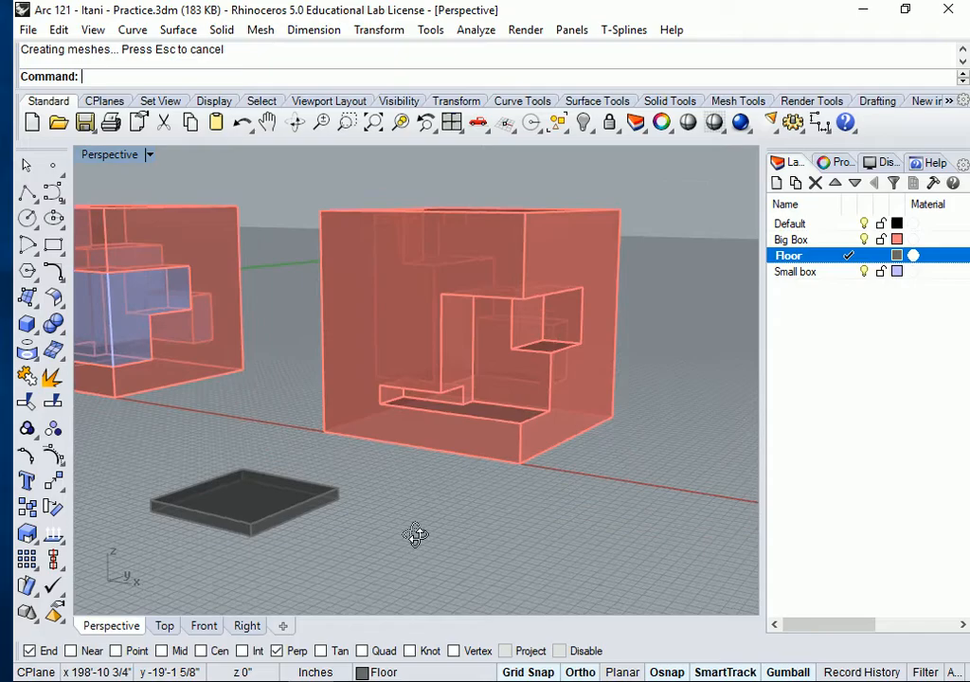
drag(415, 534, 548, 445)
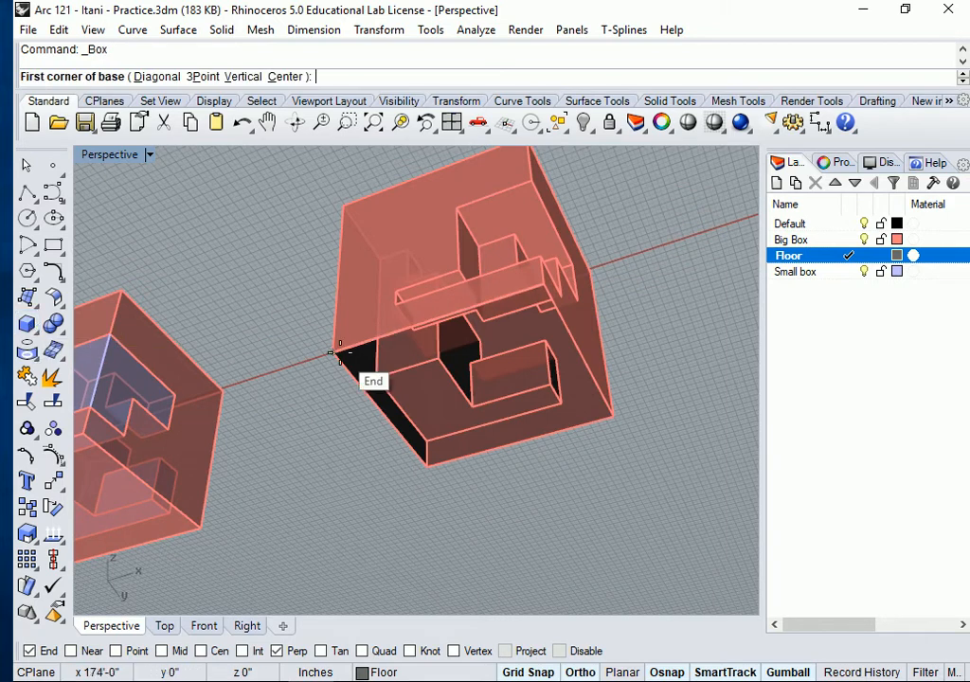
- Lay out a second thin box base snapped to the red box's bottom corner
click(339, 354)
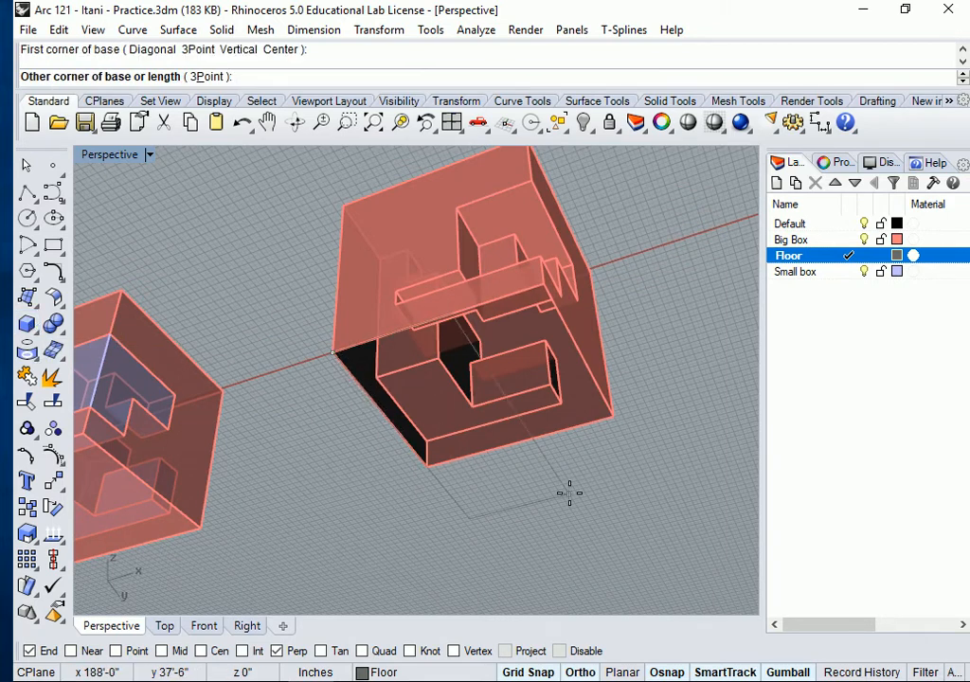
click(616, 390)
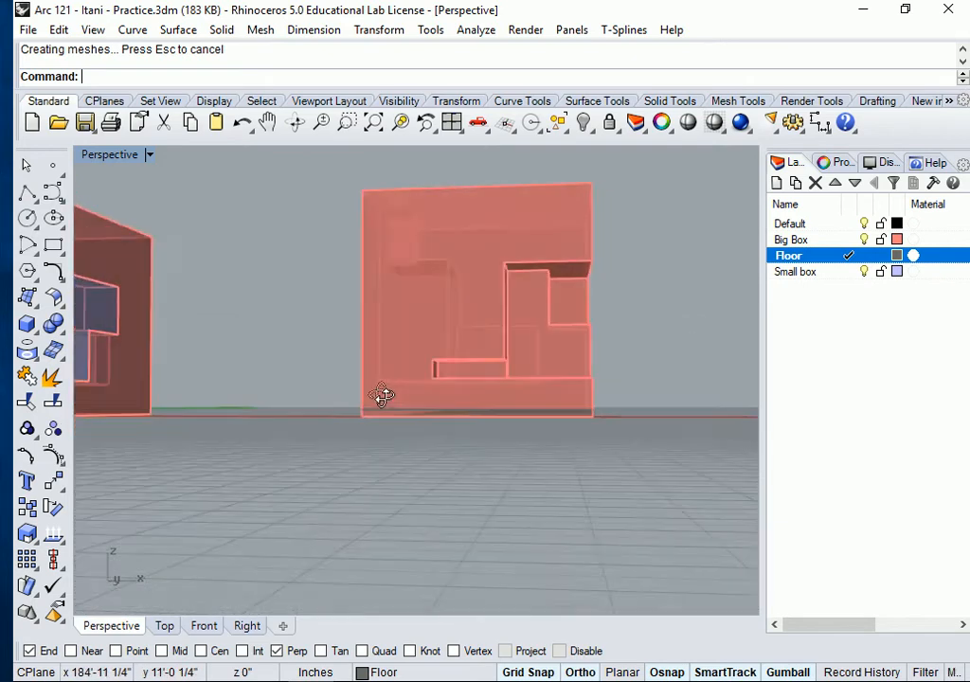
- Orbit the view to look down at the slab beneath the red box
drag(383, 396, 432, 497)
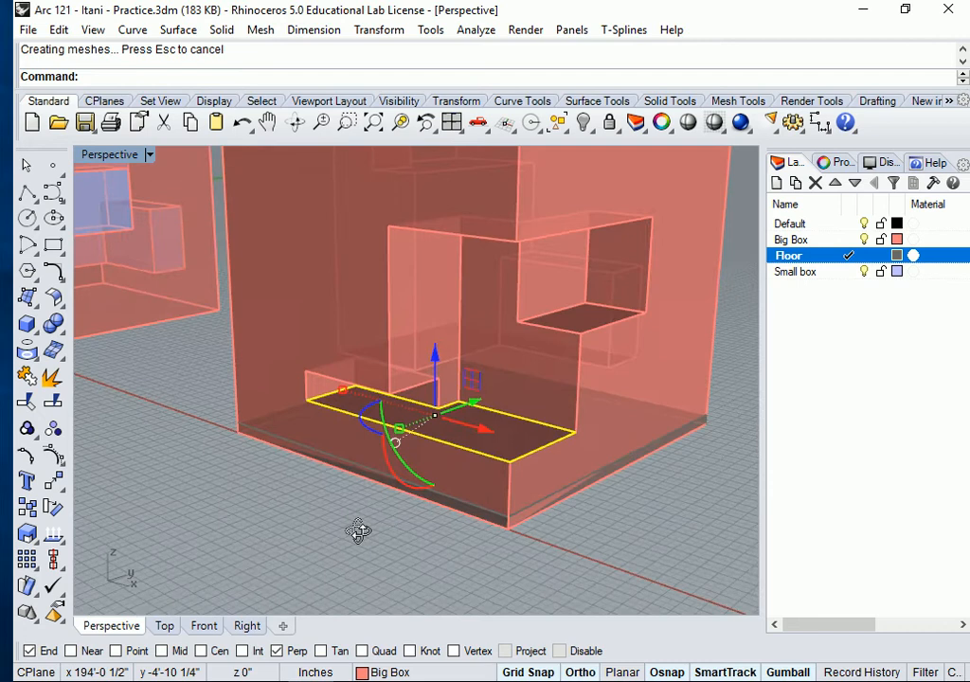
mouse_move(369, 564)
text(Move)
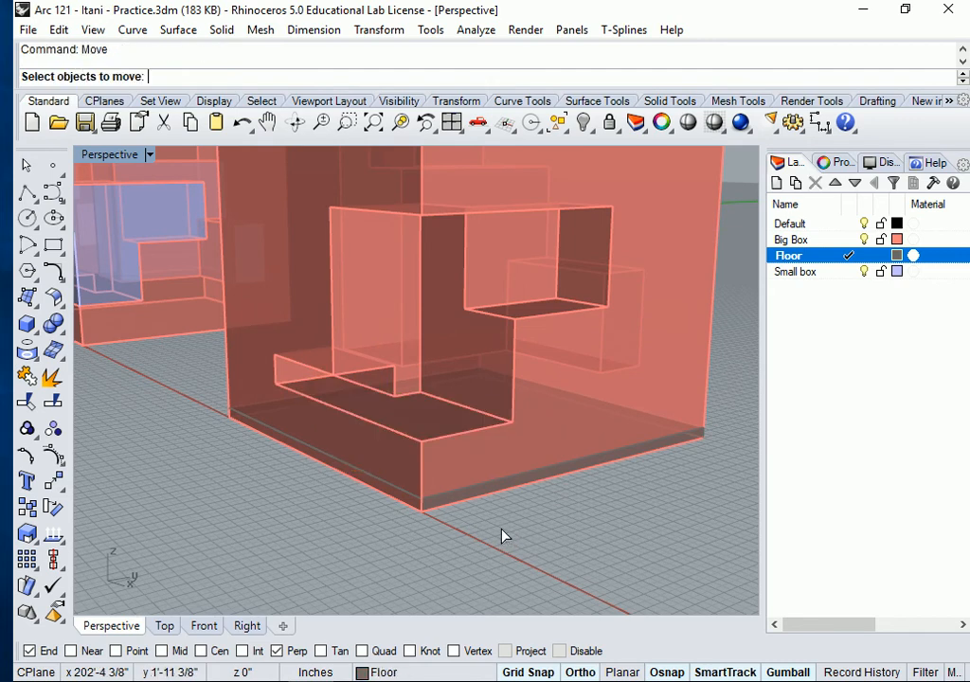
- Select the floor slab and move it up to the red box's bottom
click(465, 464)
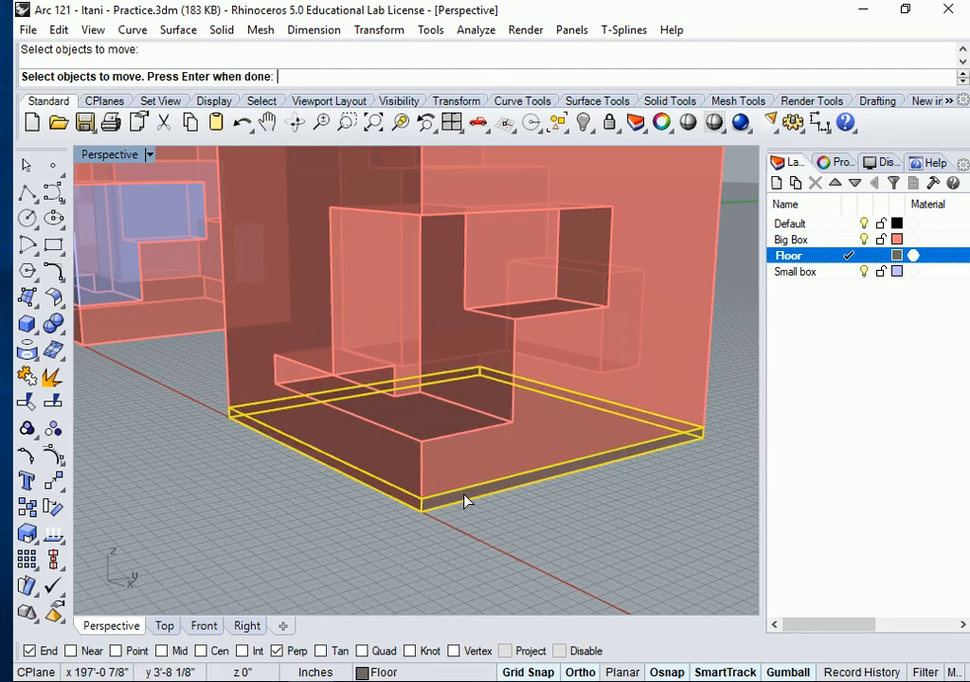
mouse_move(429, 547)
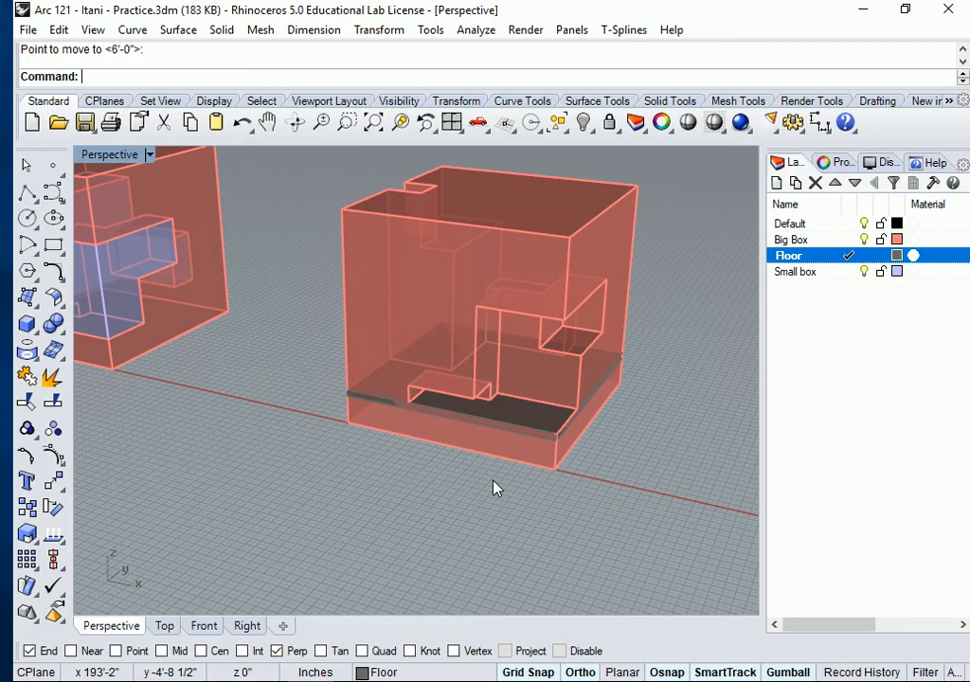
mouse_move(474, 476)
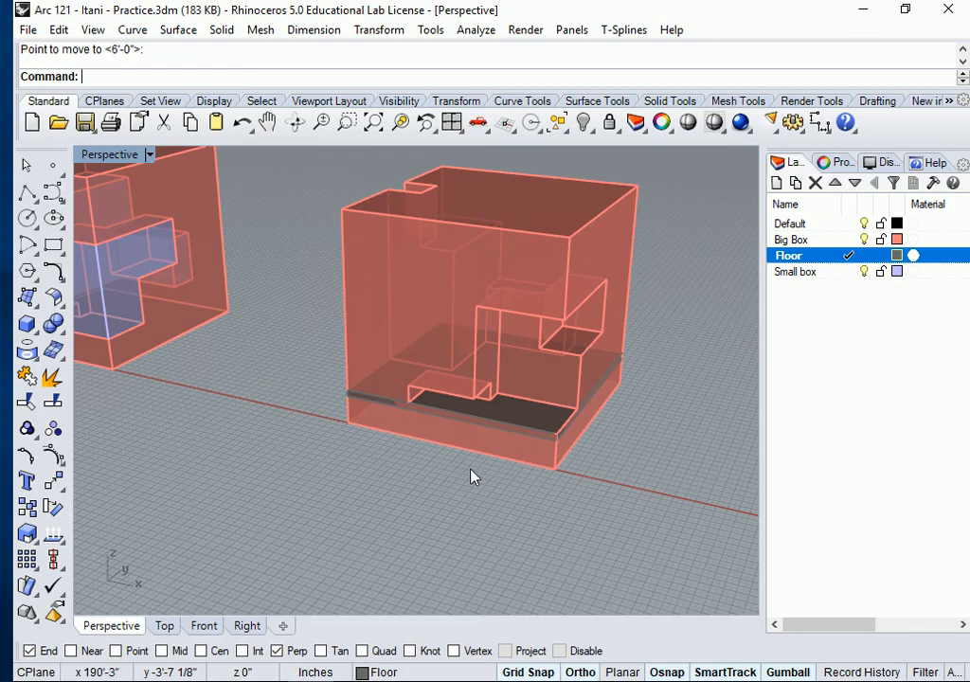